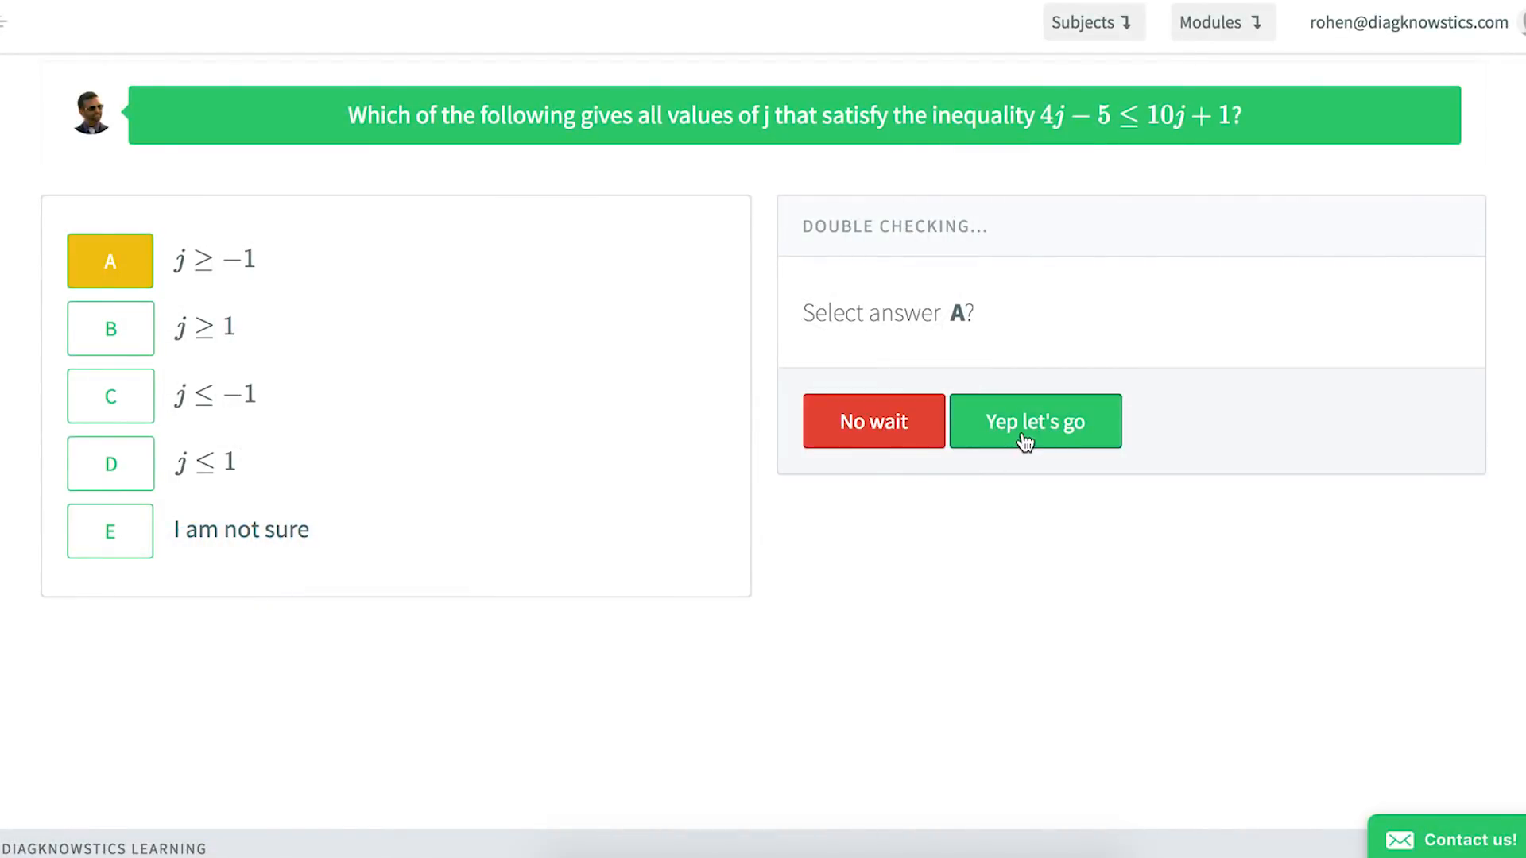
Submit j ≥ −1 as the answer to the inequality question.
click(1035, 421)
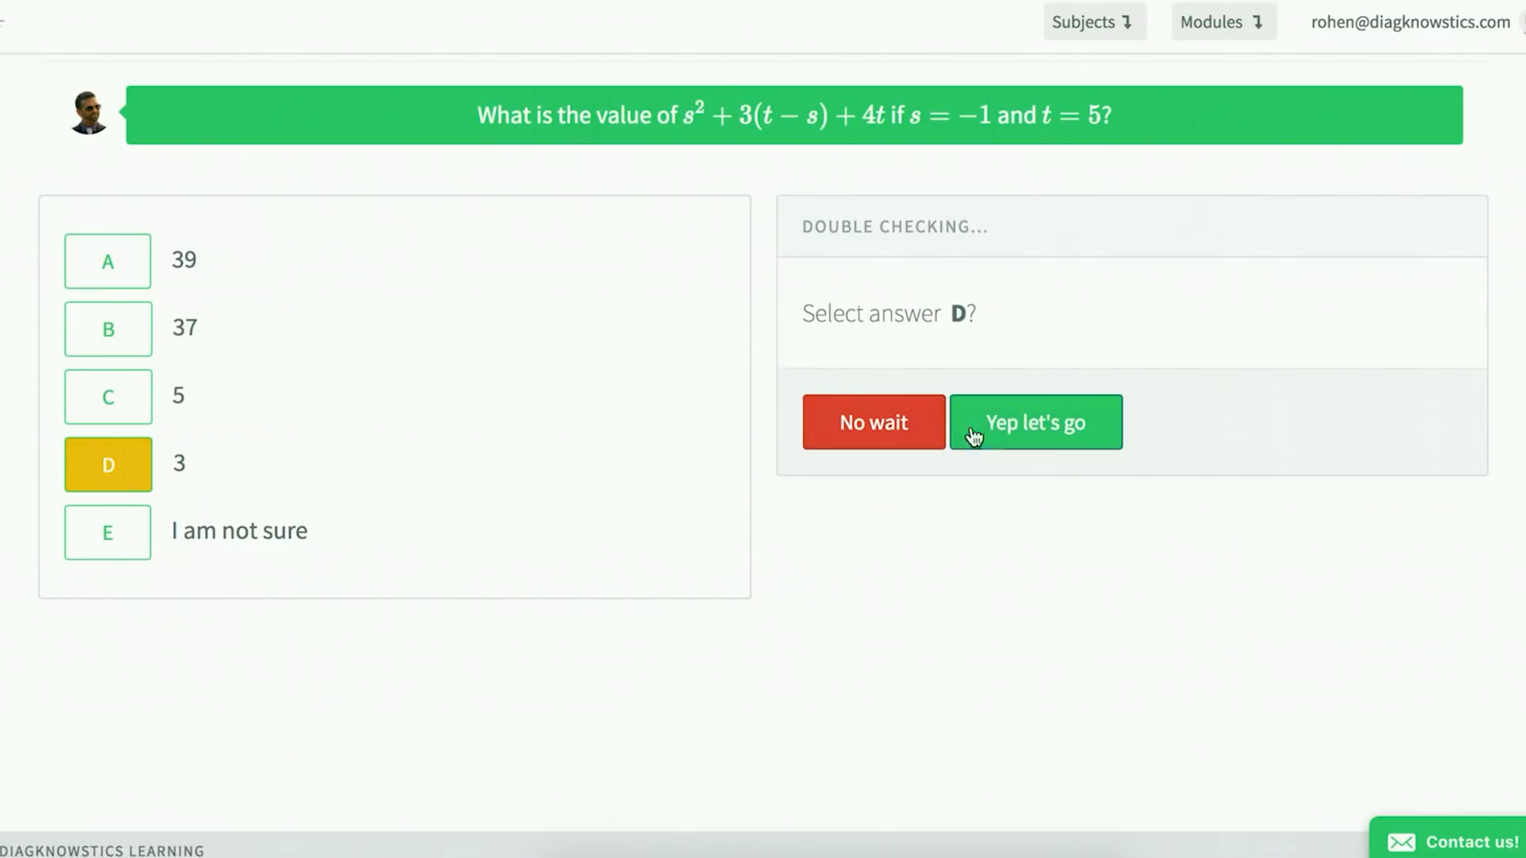
Confirm 3 as the answer, review the video explanation, then open the SAT Math Module 1 FAQ.
click(1034, 421)
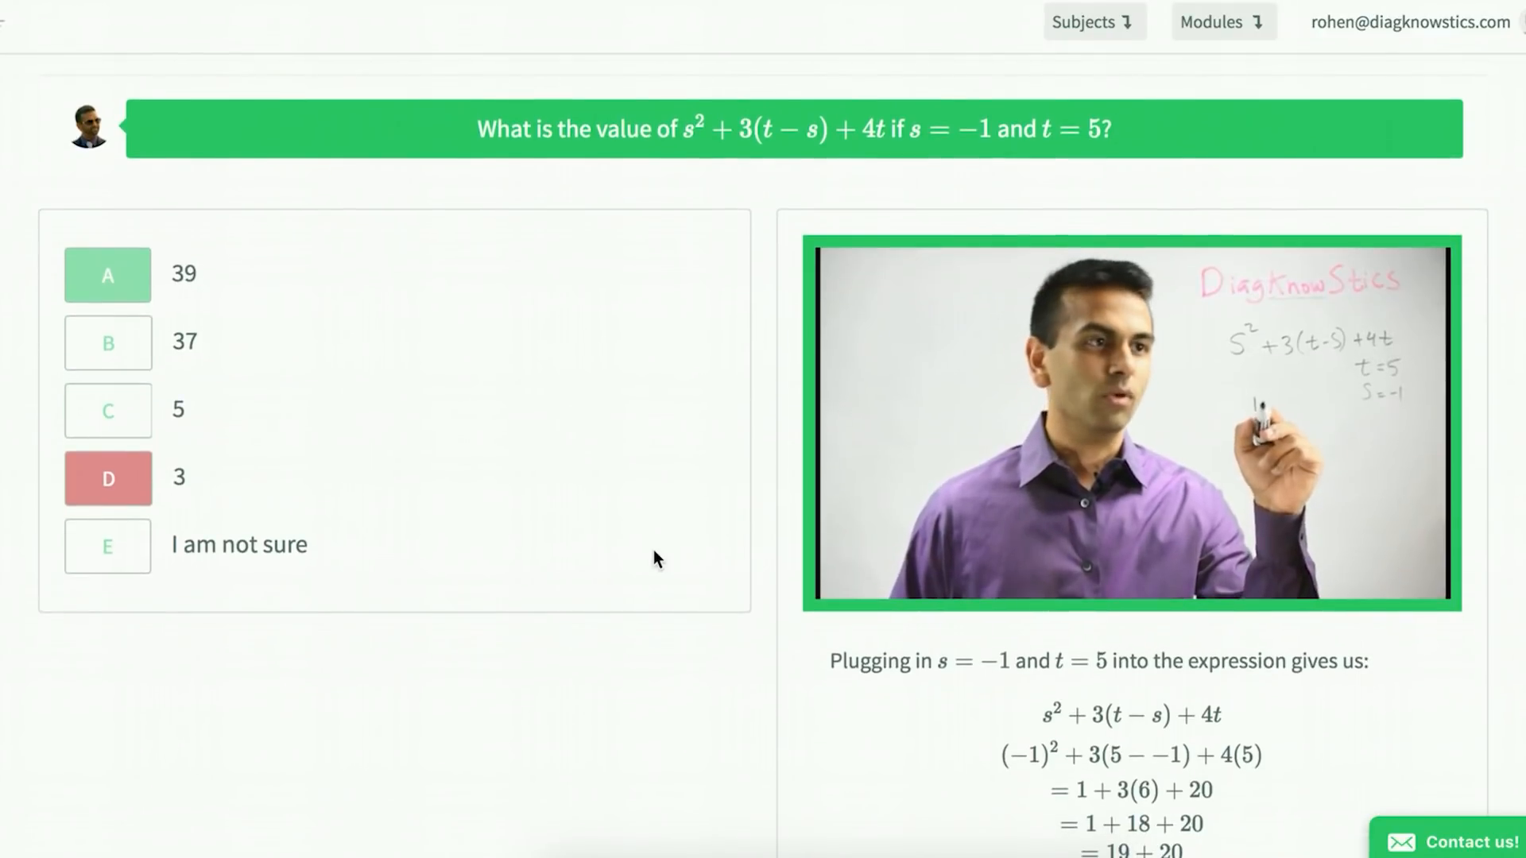
scroll(down, 3)
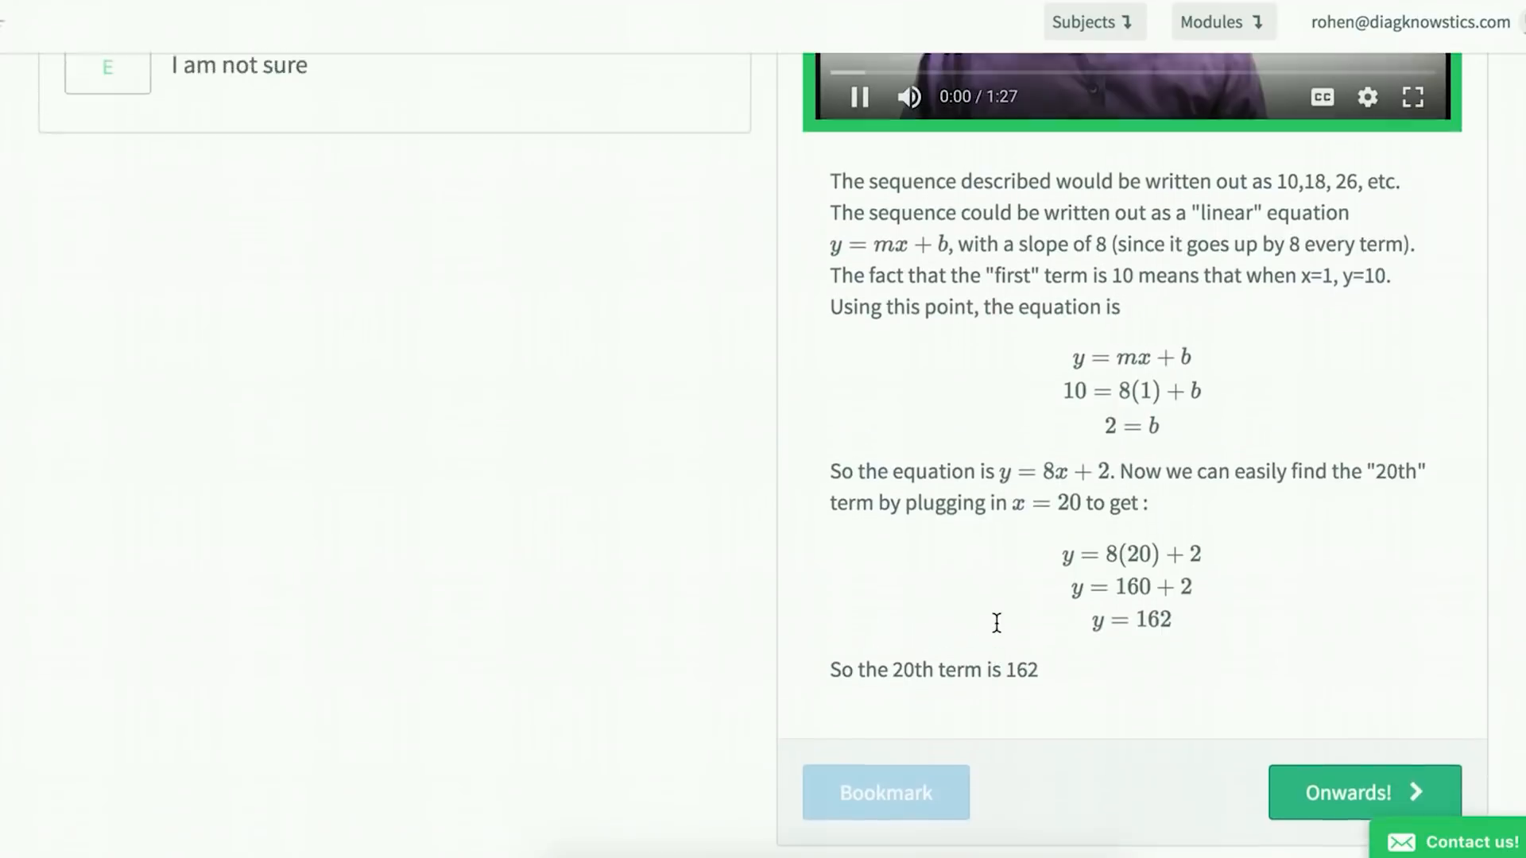
click(1361, 793)
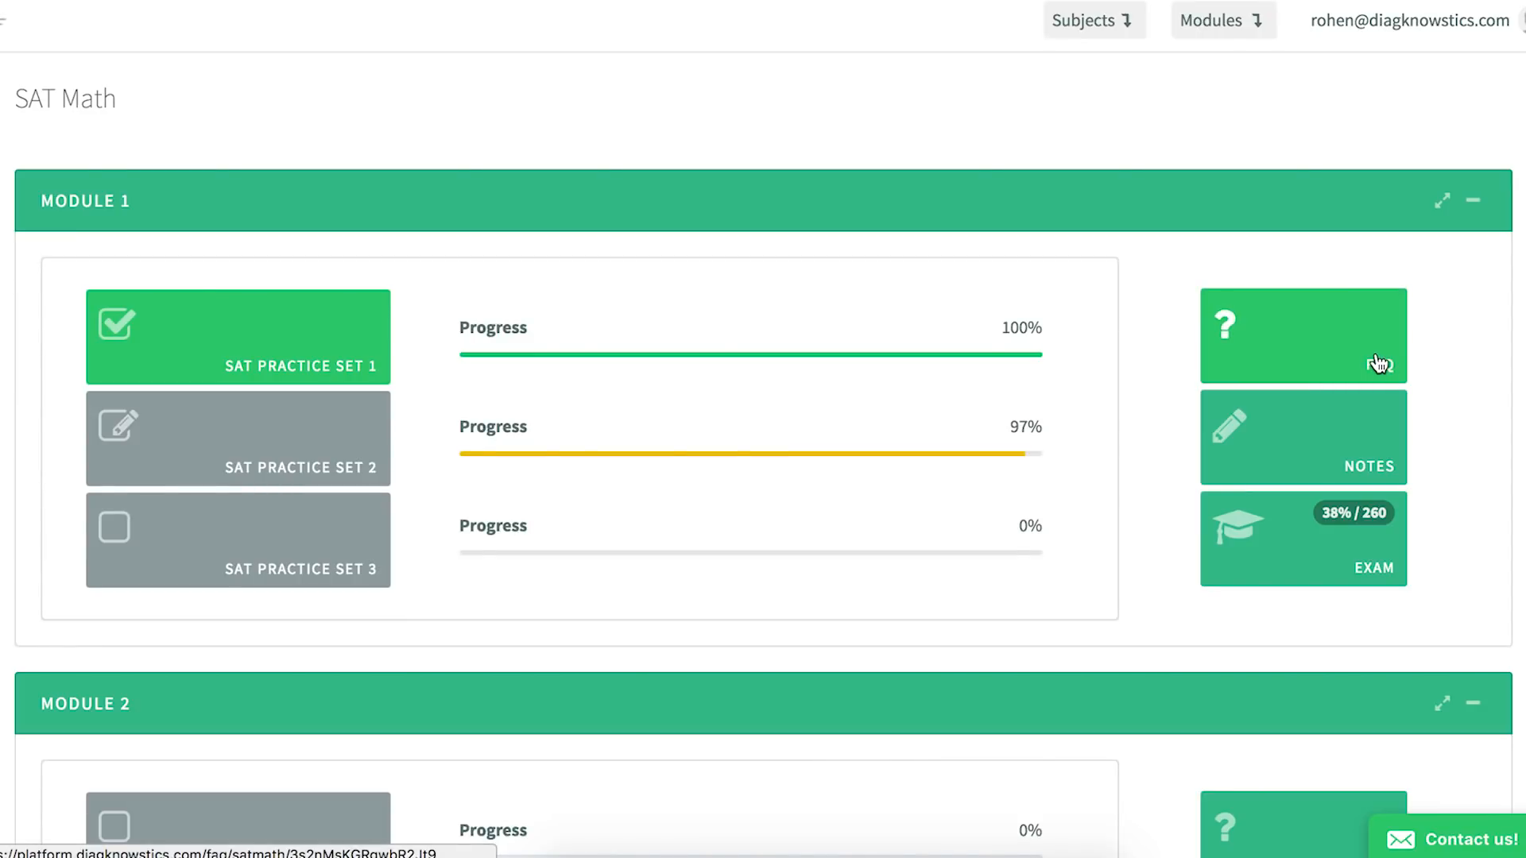
click(1303, 336)
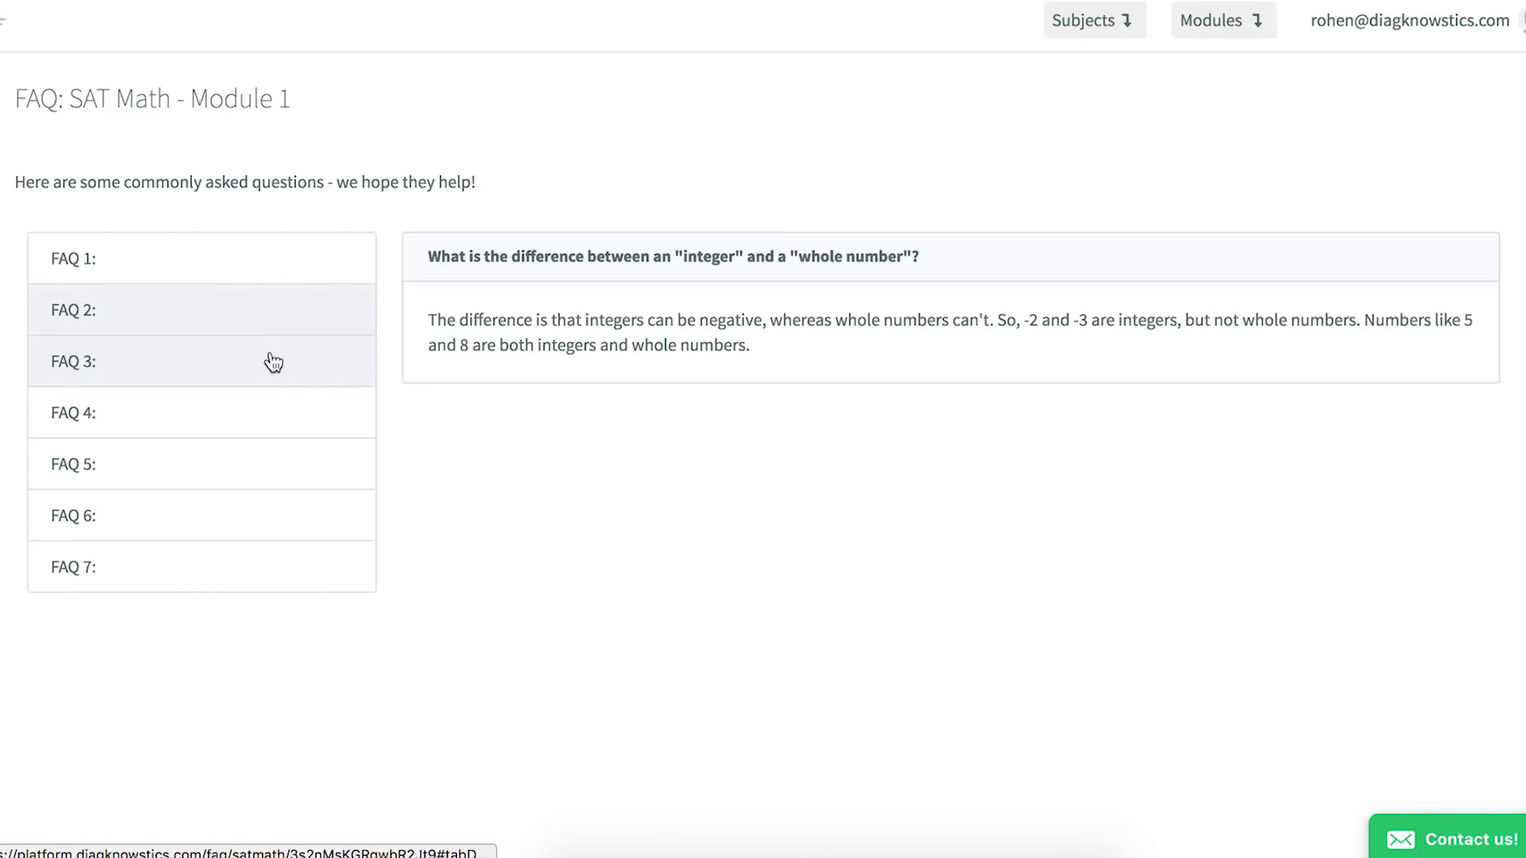